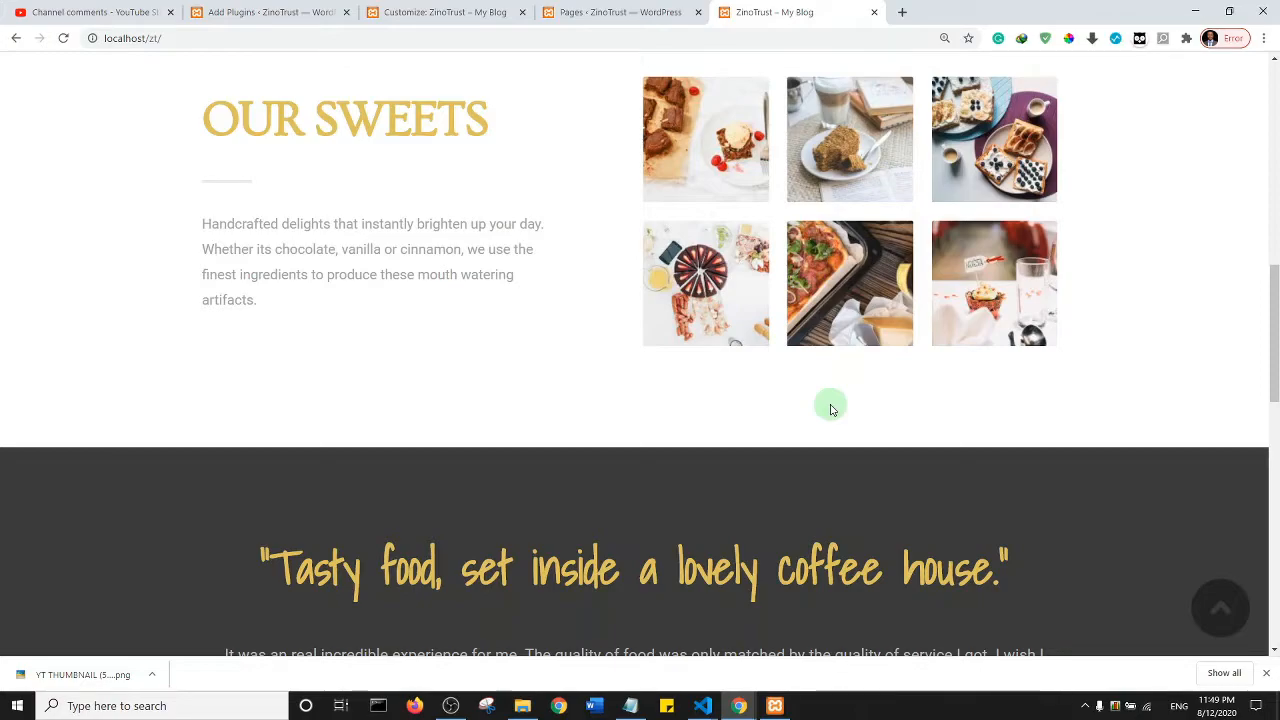
mouse_move(704, 430)
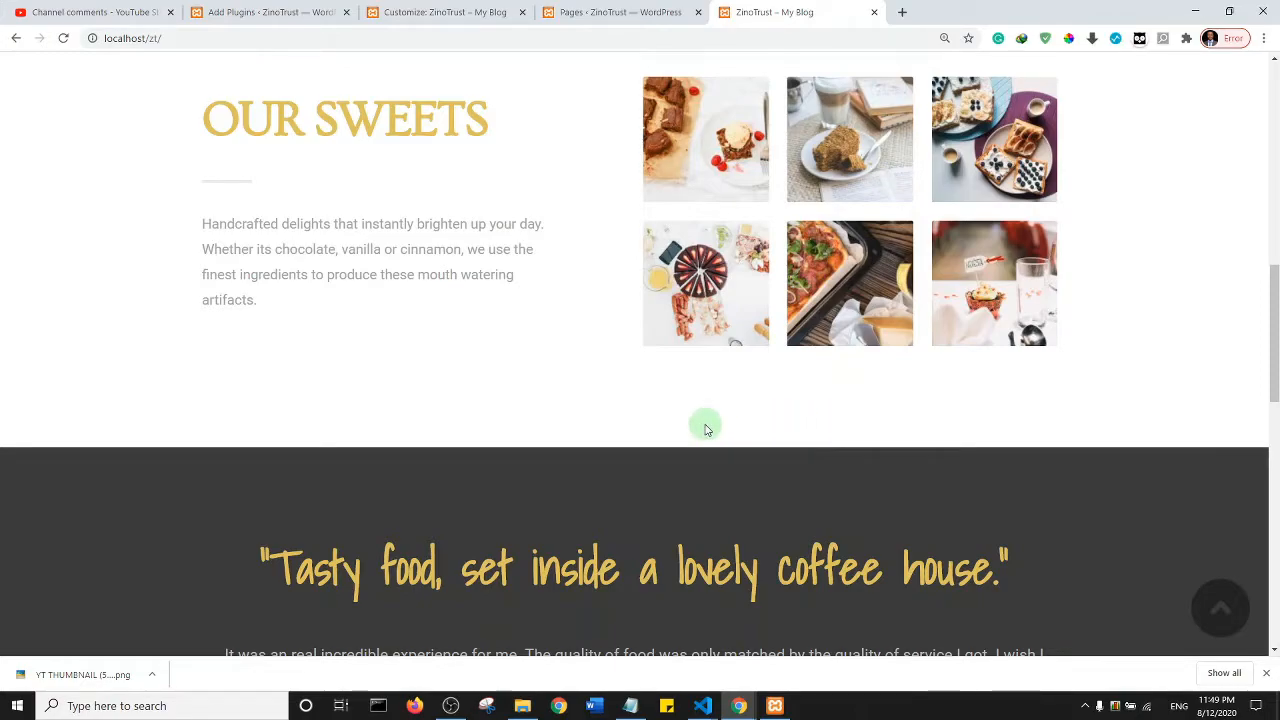
mouse_move(608, 450)
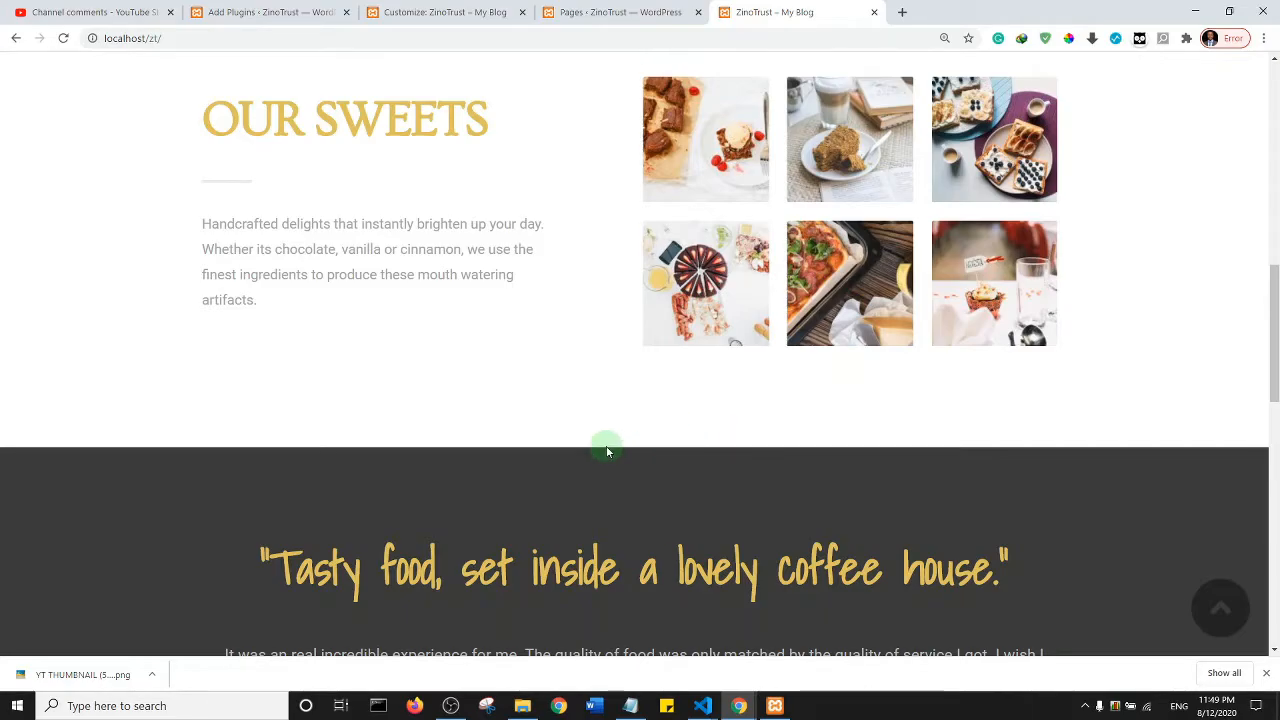
Go to the Add Plugins page from the WordPress admin
scroll("up", 3)
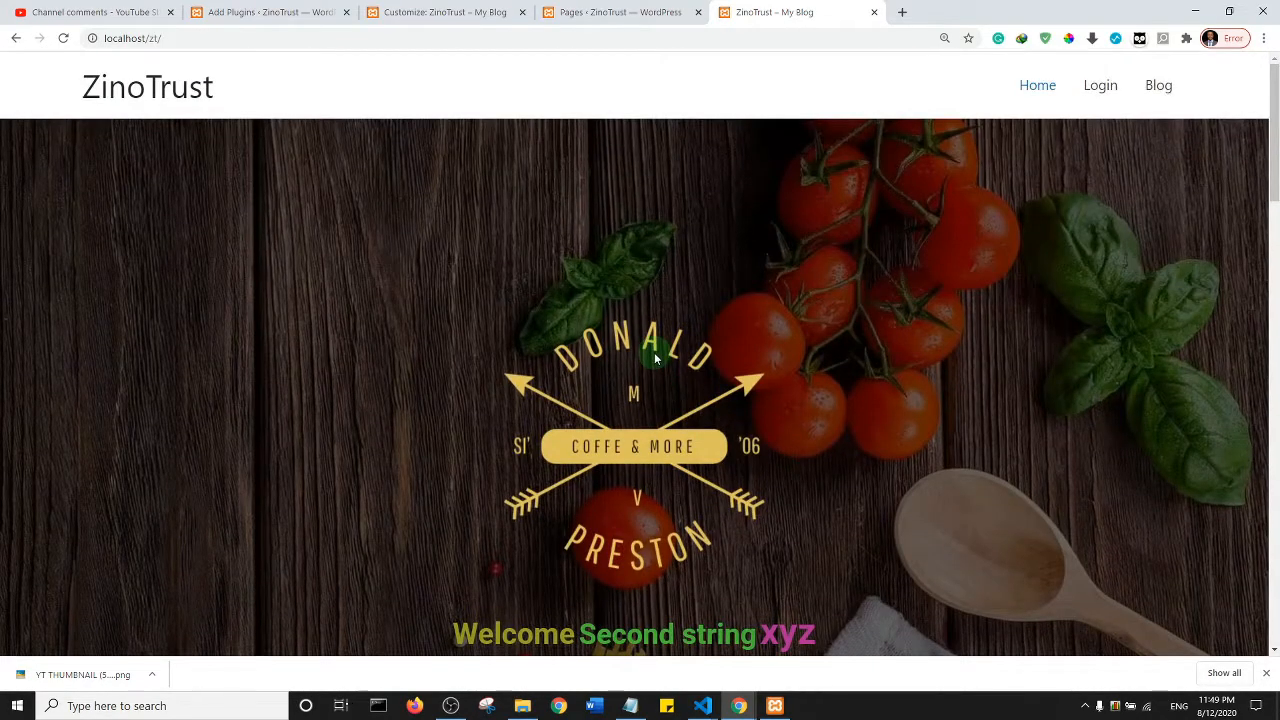
scroll("down", 3)
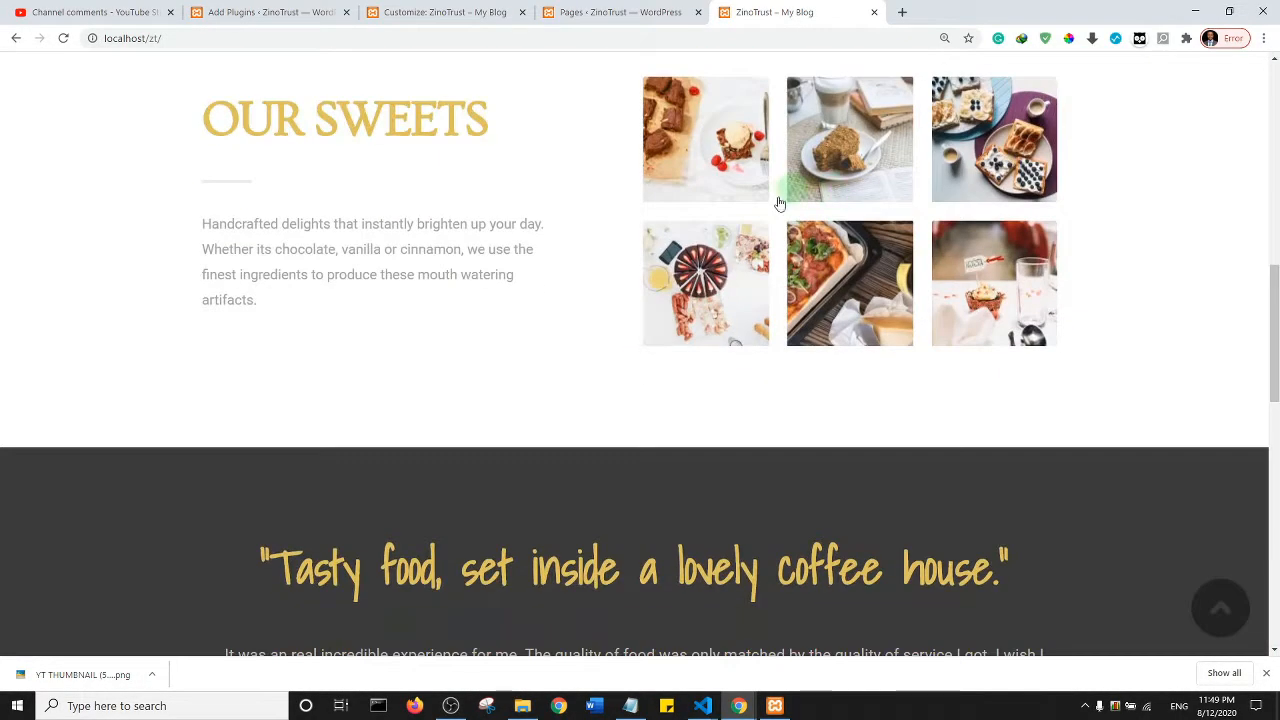
scroll("down", 3)
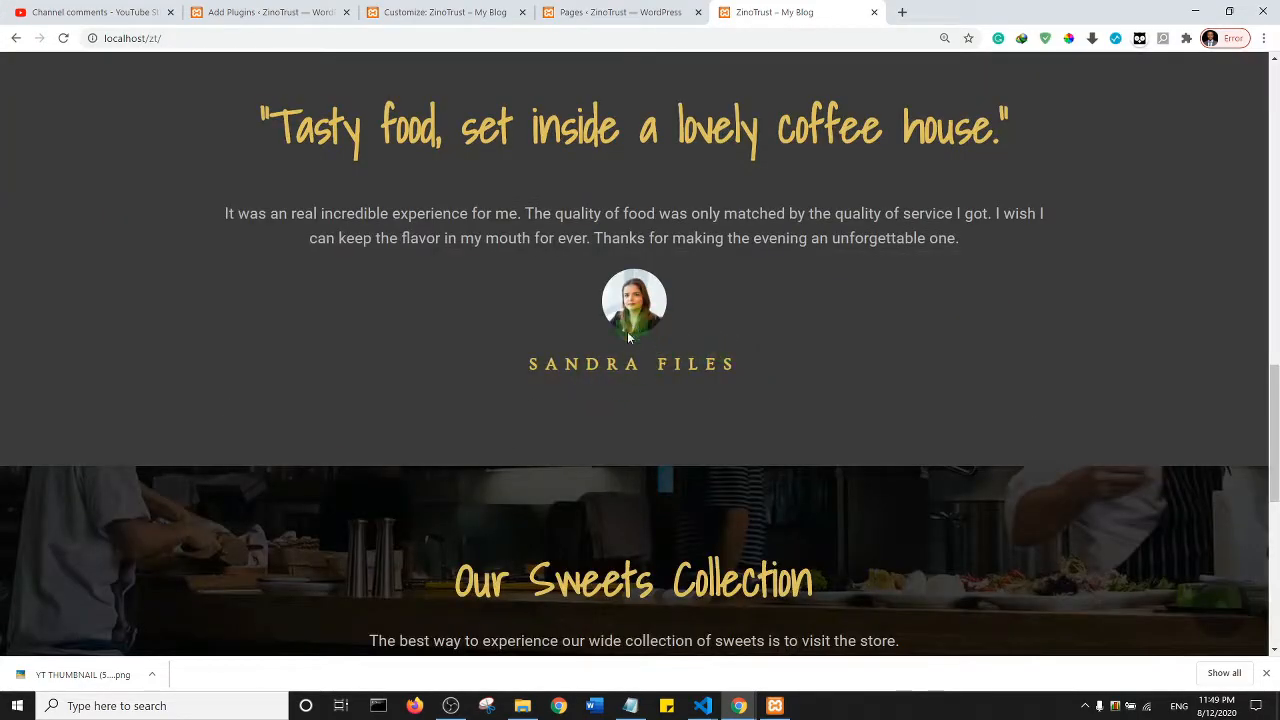
scroll("down", 3)
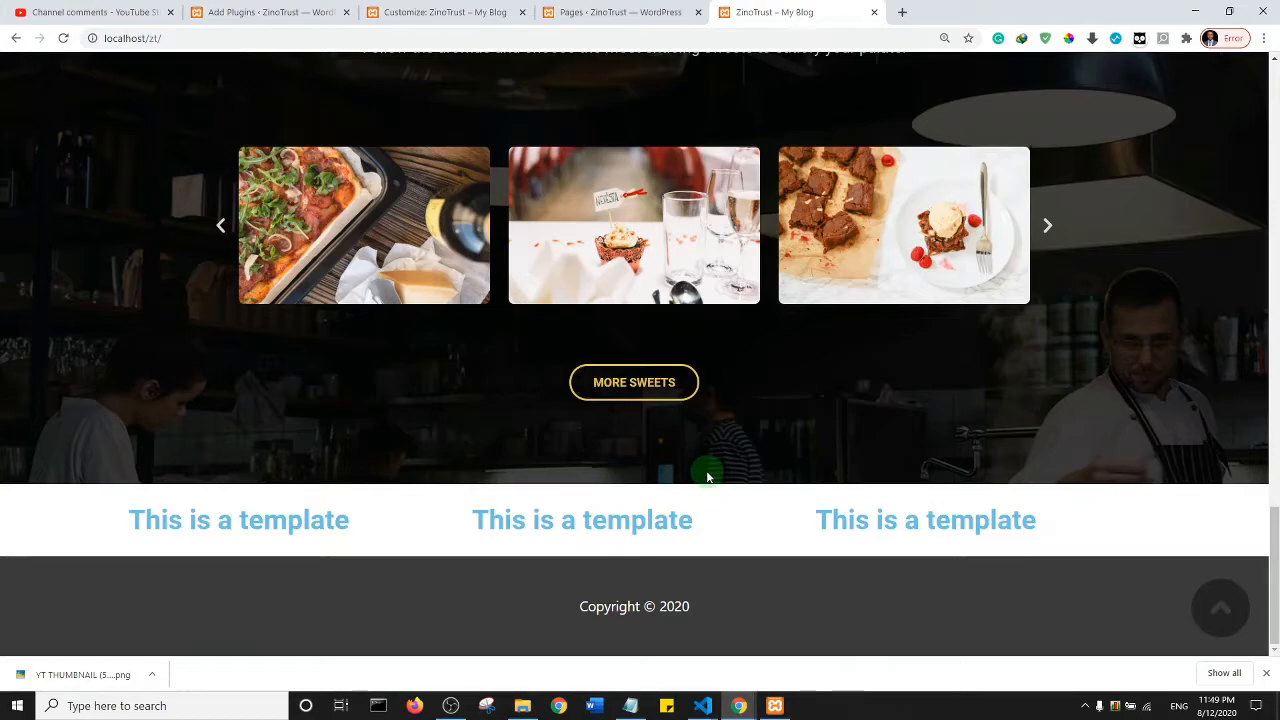
scroll("up", 3)
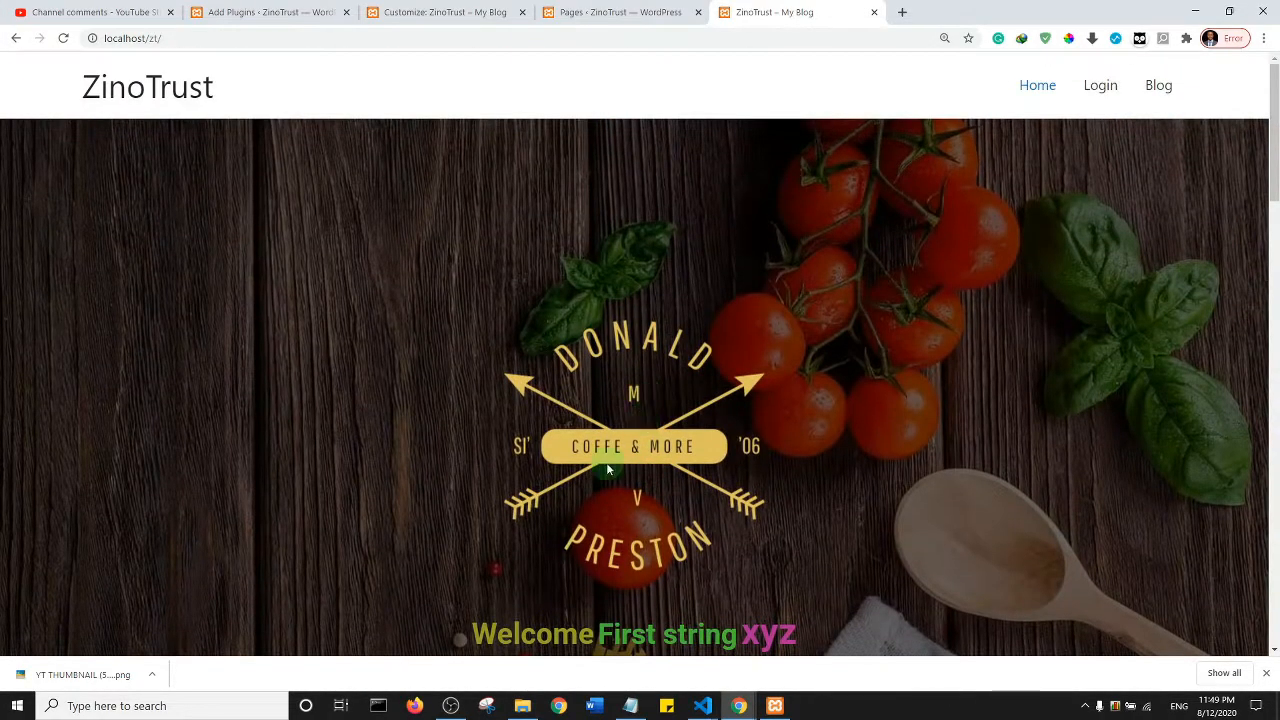
left_click(268, 12)
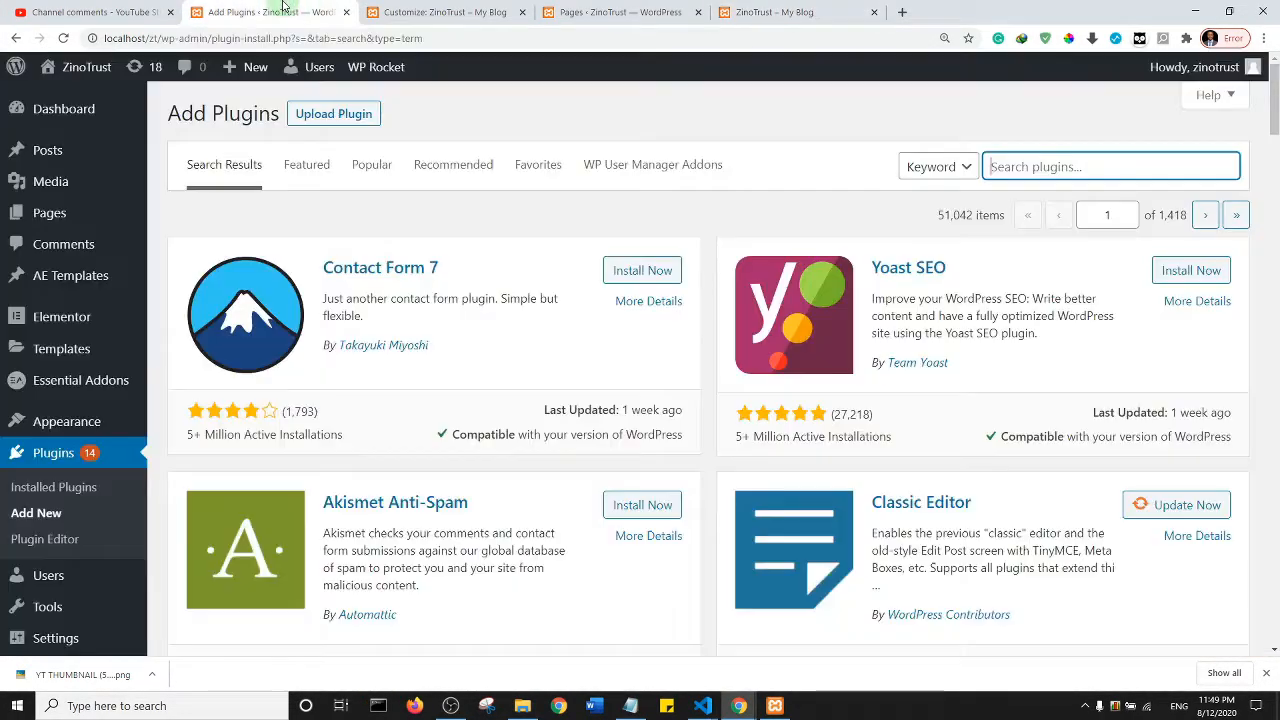
mouse_move(52, 458)
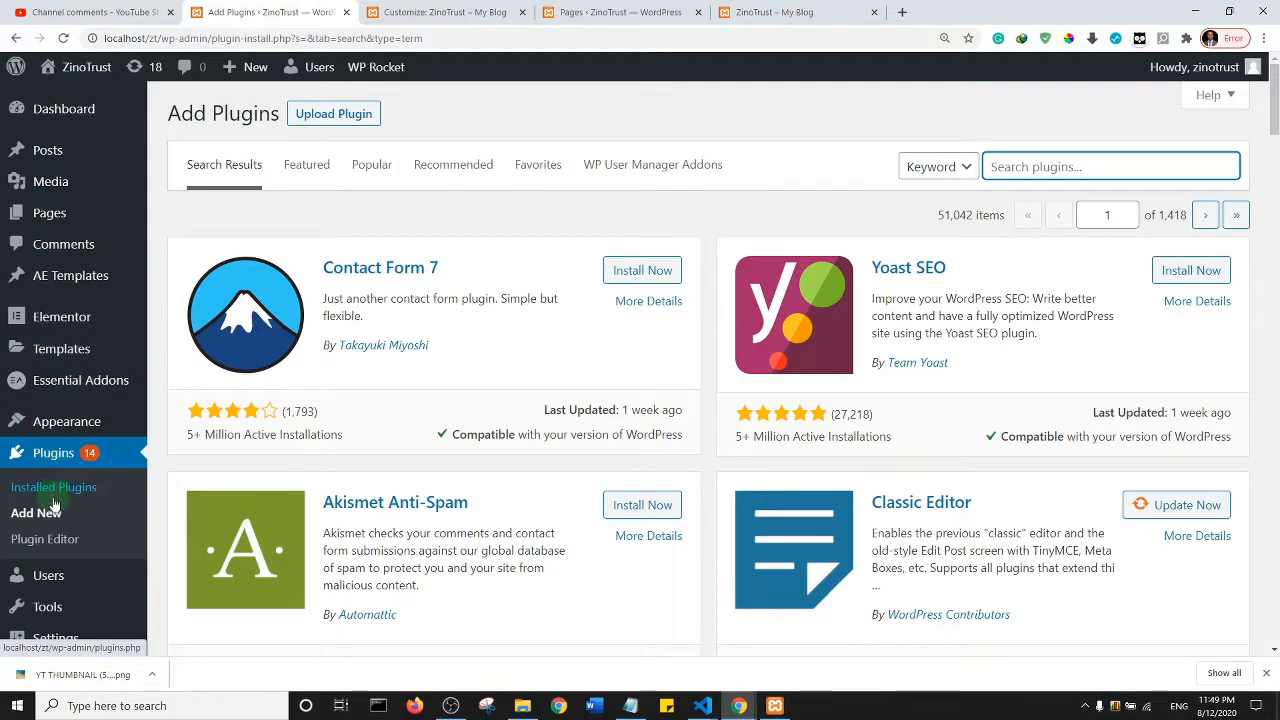
Search the plugin directory for 'smush' to find the Smush image optimizer
left_click(1110, 164)
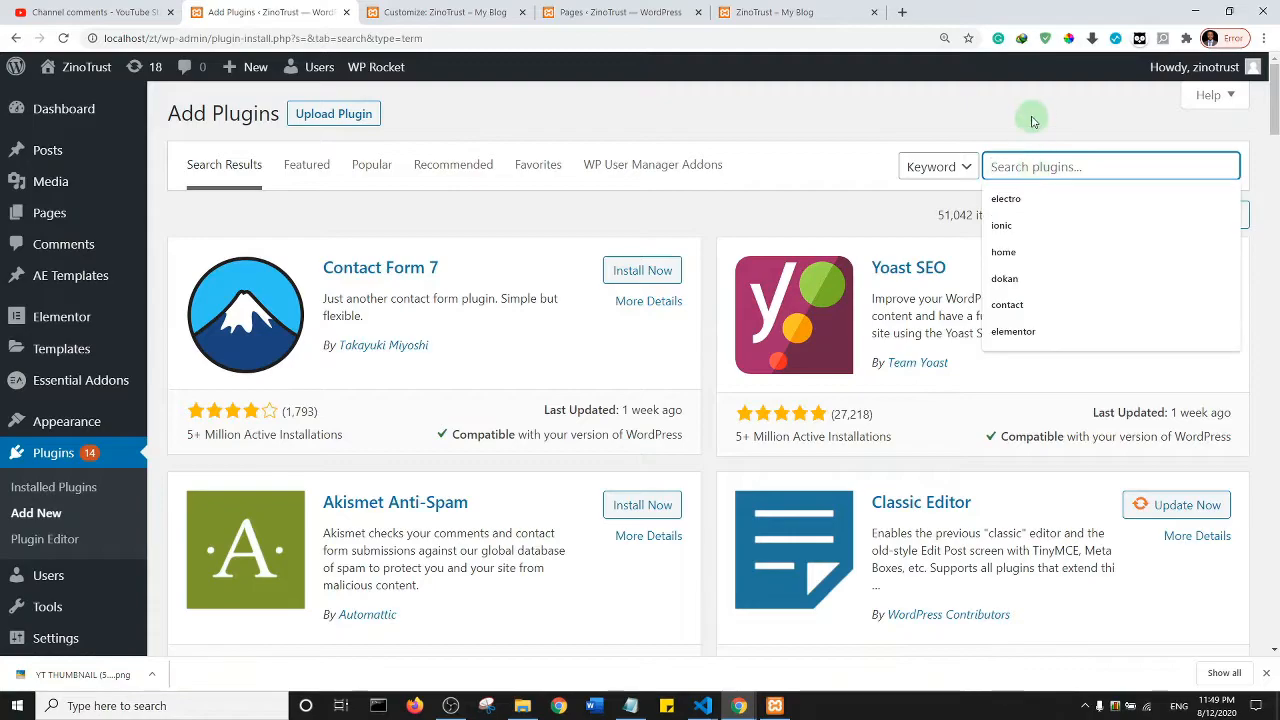
type("smu")
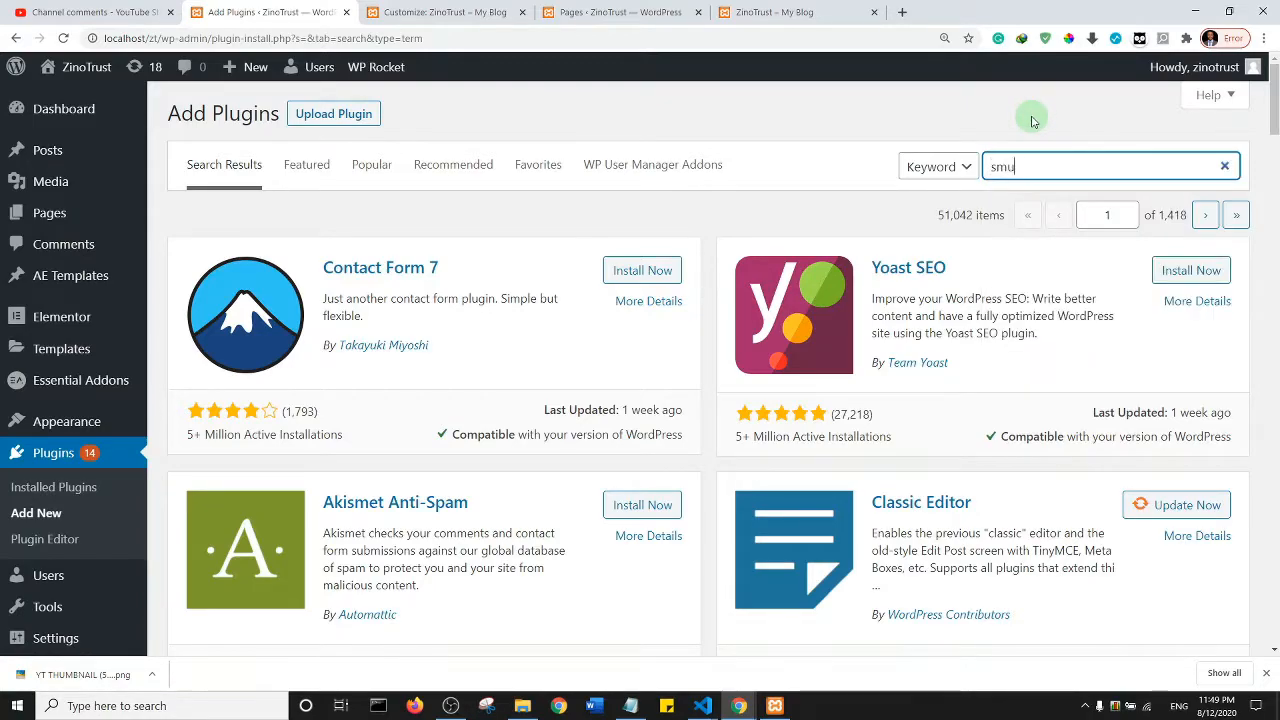
type("sh")
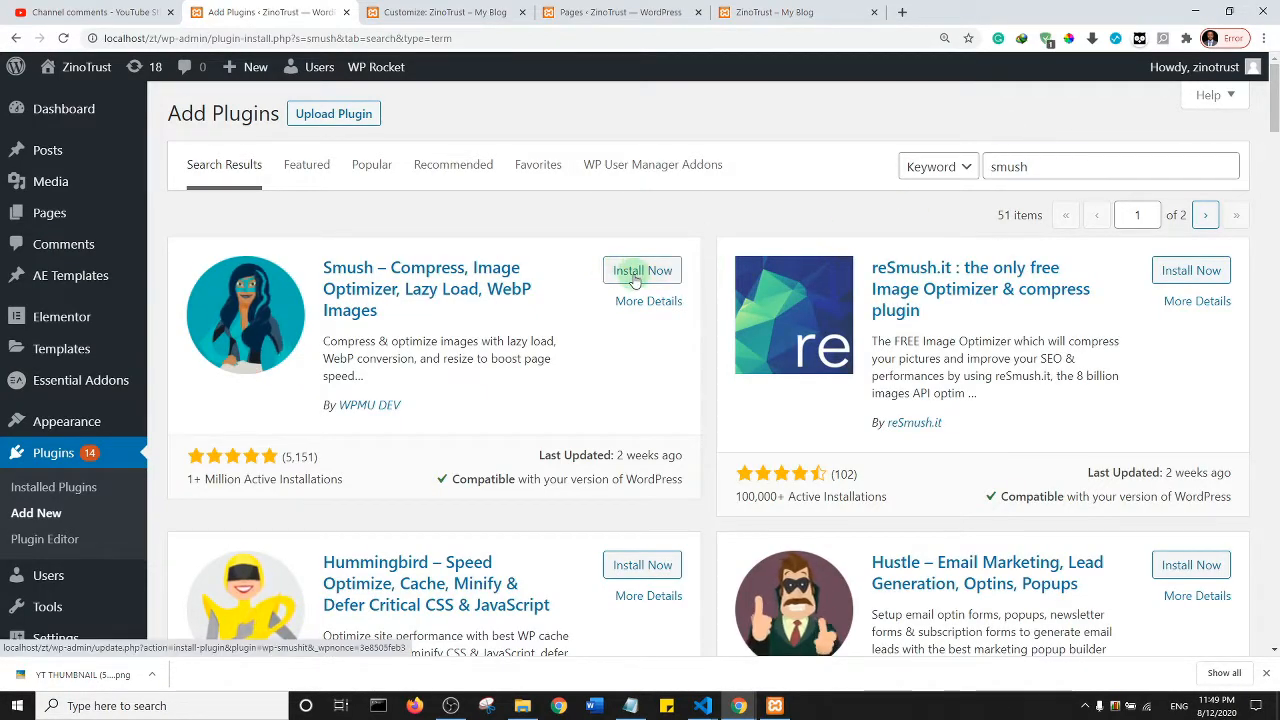
Install the Smush plugin from its card and activate it
left_click(642, 270)
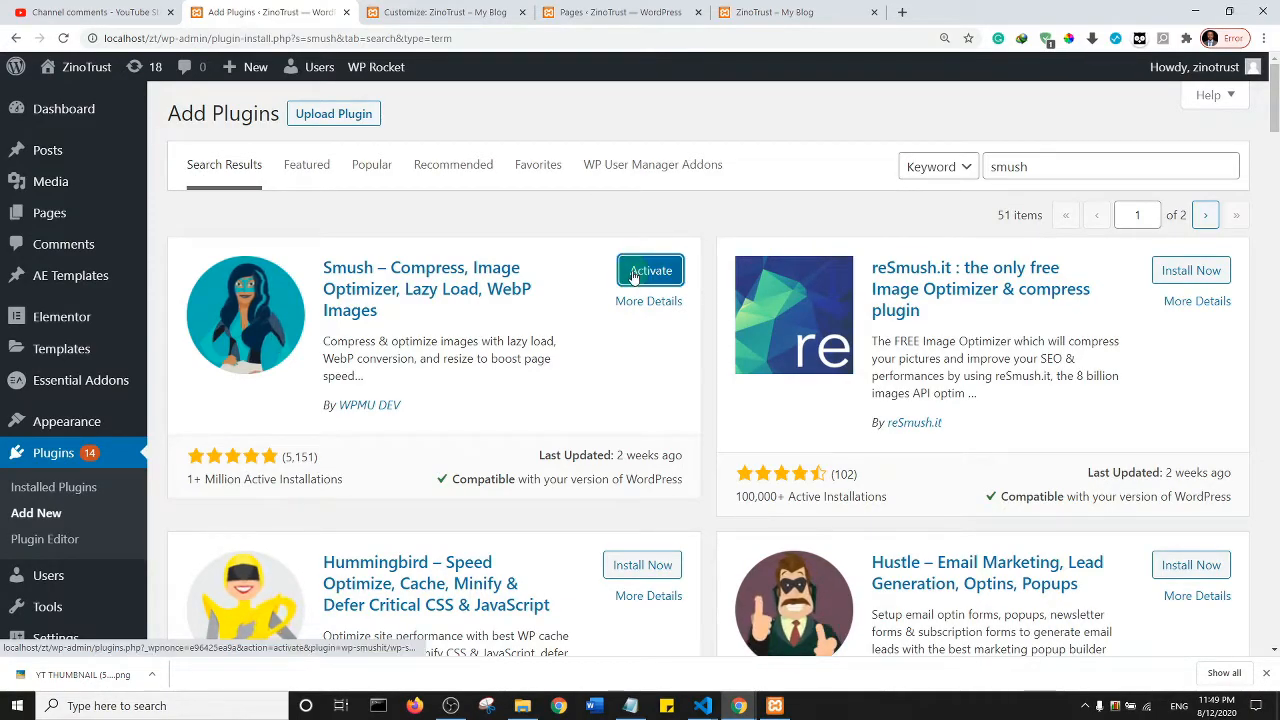
left_click(650, 270)
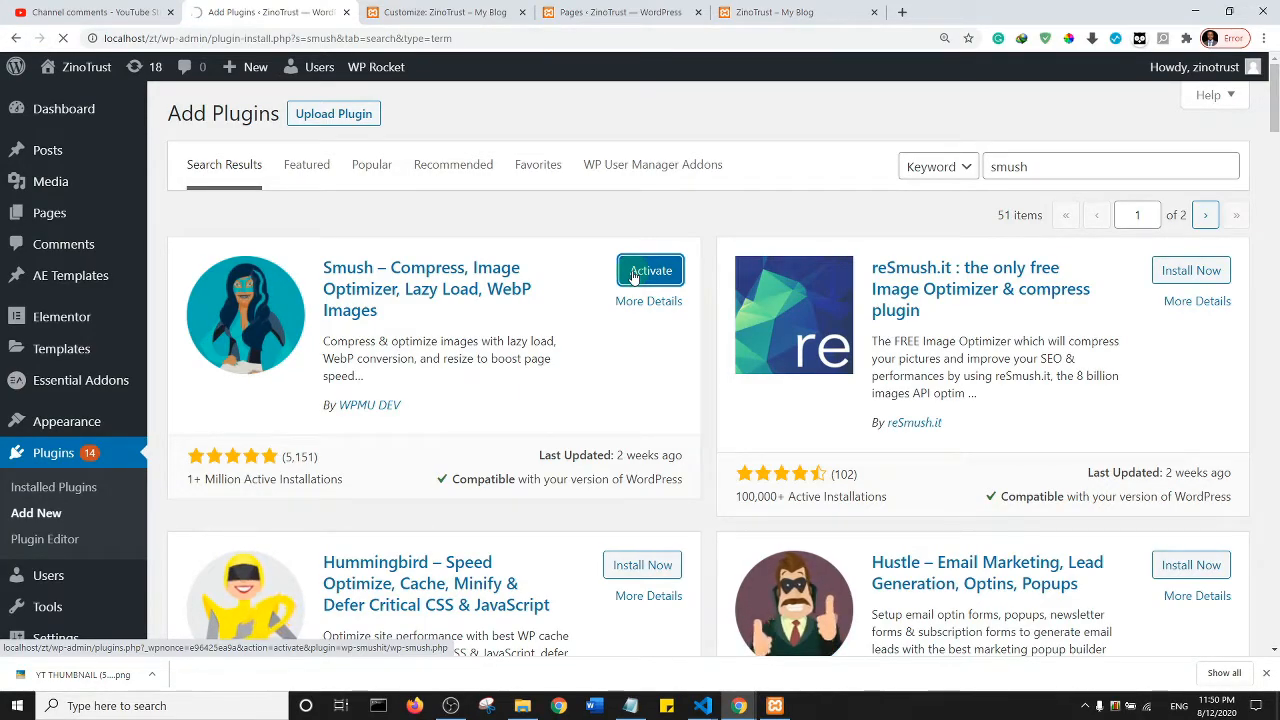
left_click(650, 272)
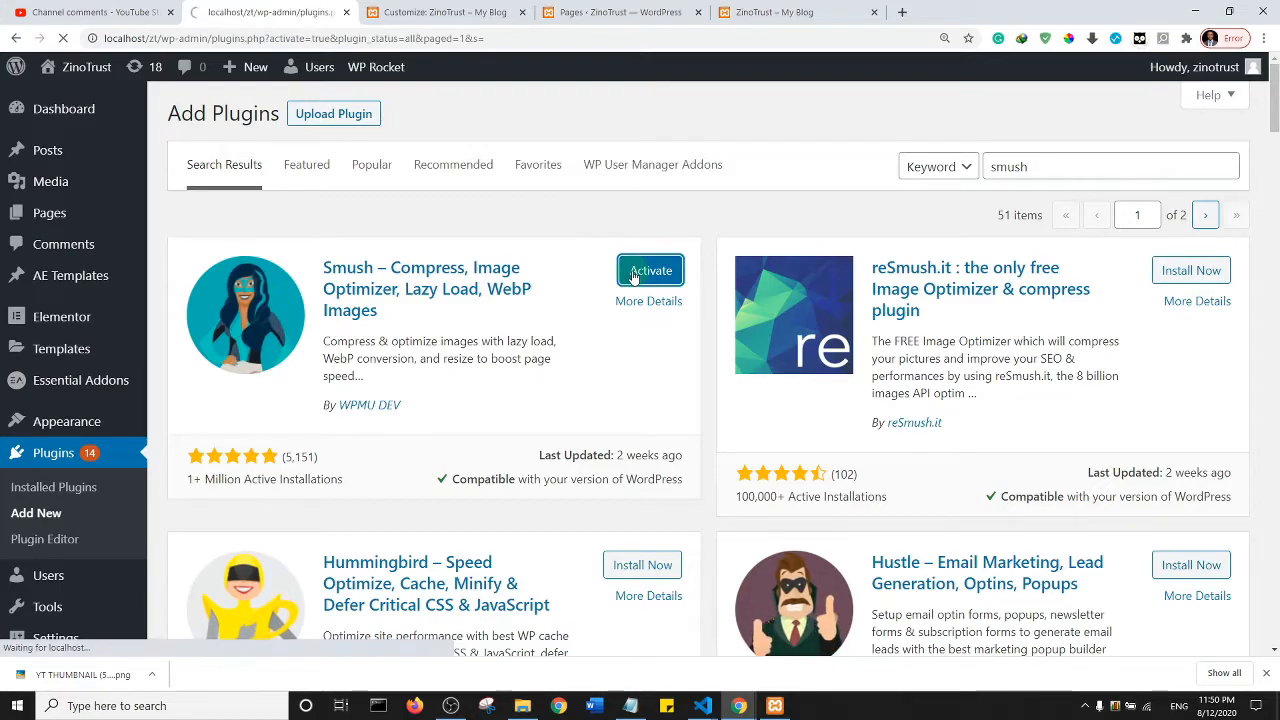
Locate Smush in the installed plugins list and go to its Settings
left_click(650, 270)
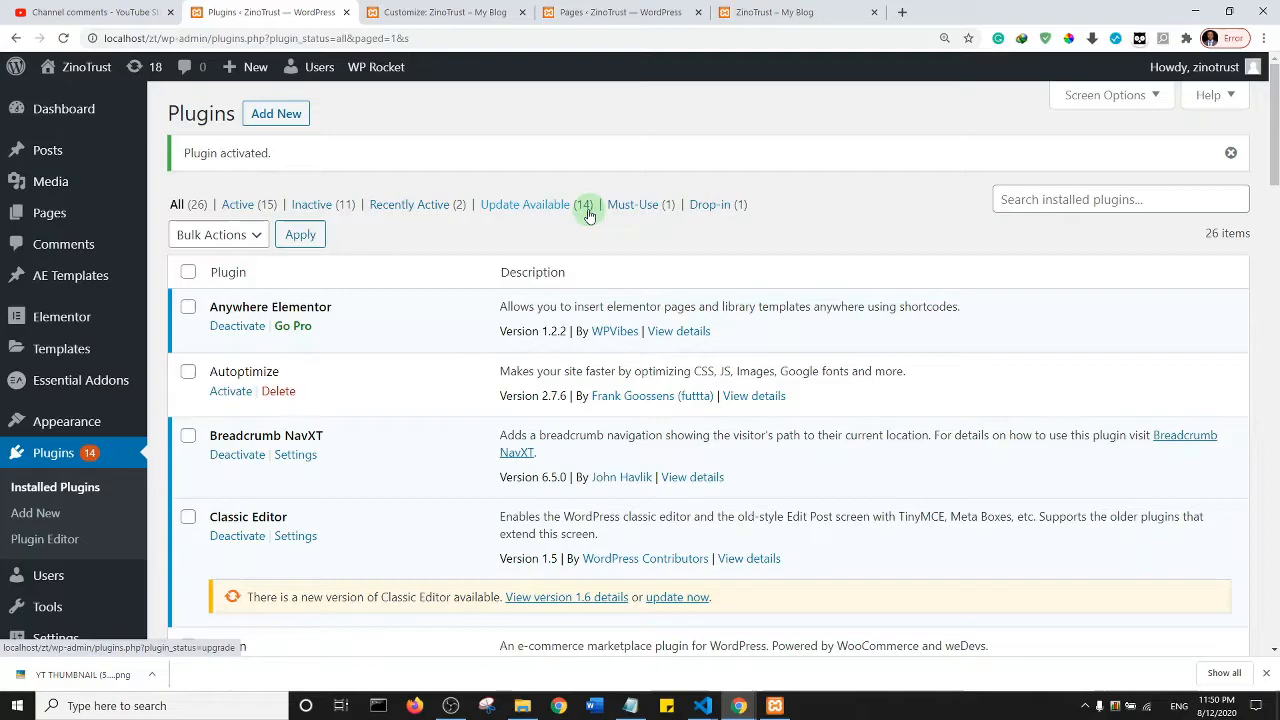
scroll("down", 3)
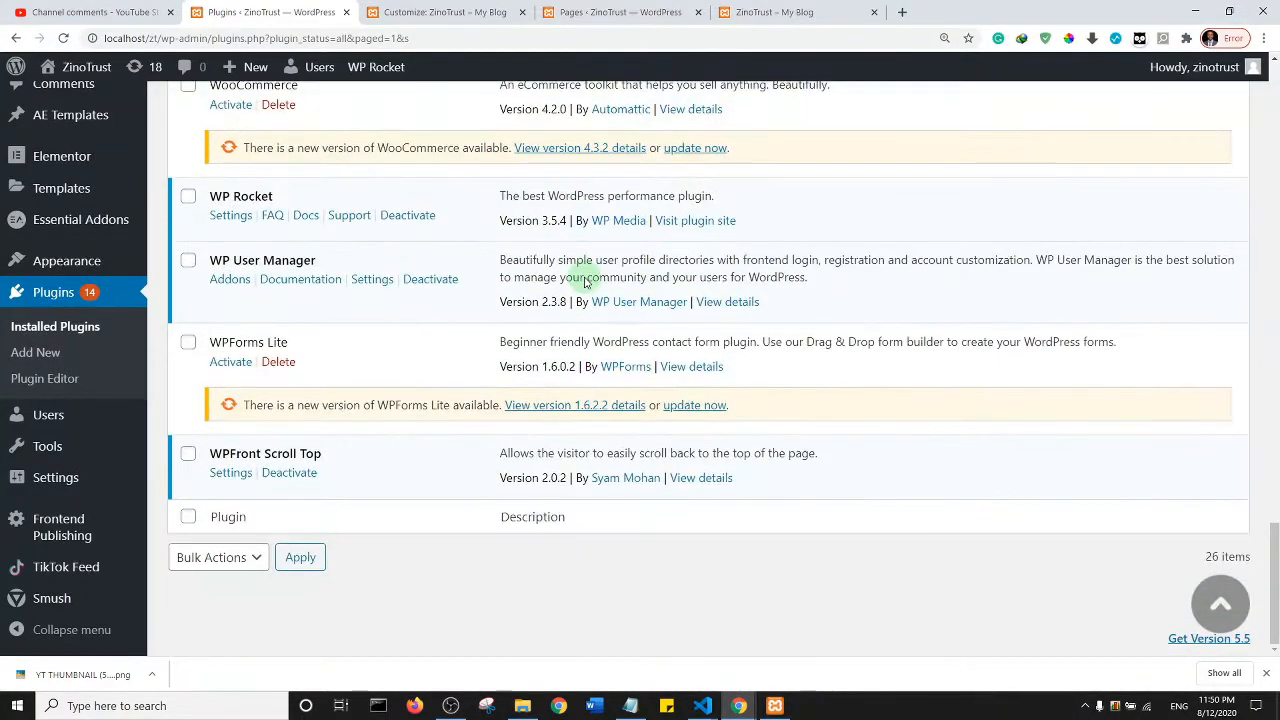
scroll("up", 3)
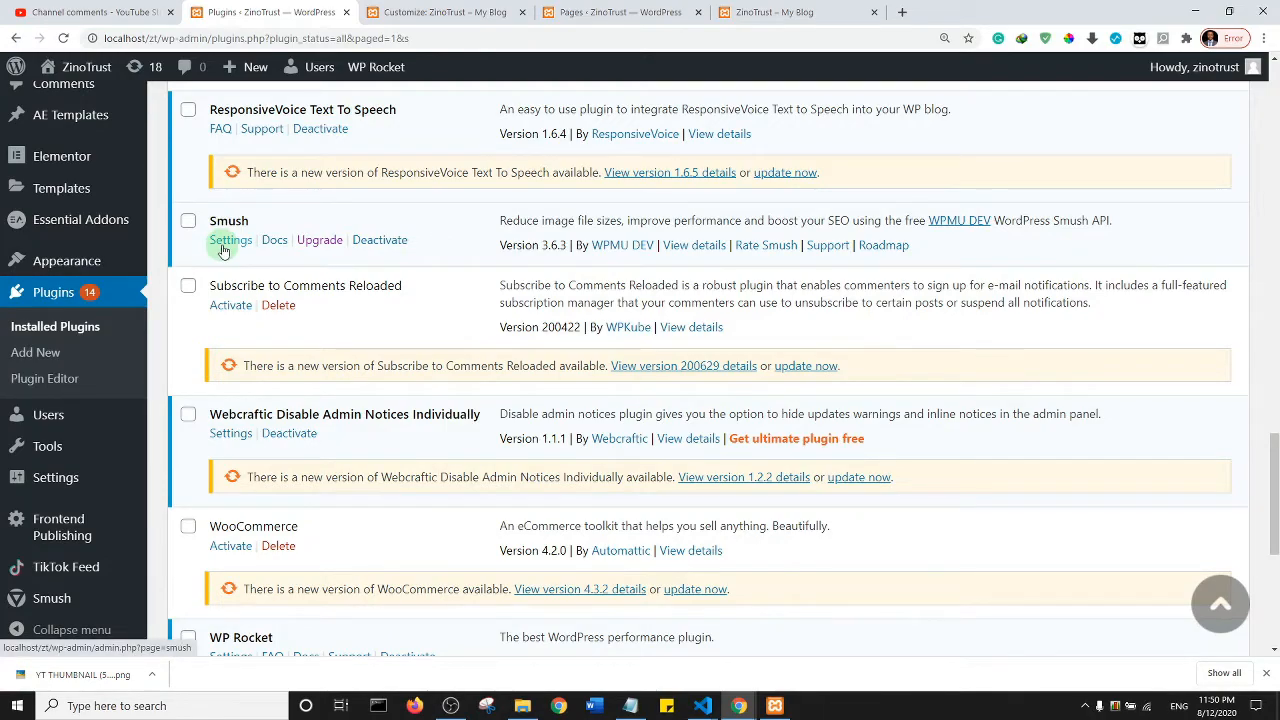
left_click(230, 240)
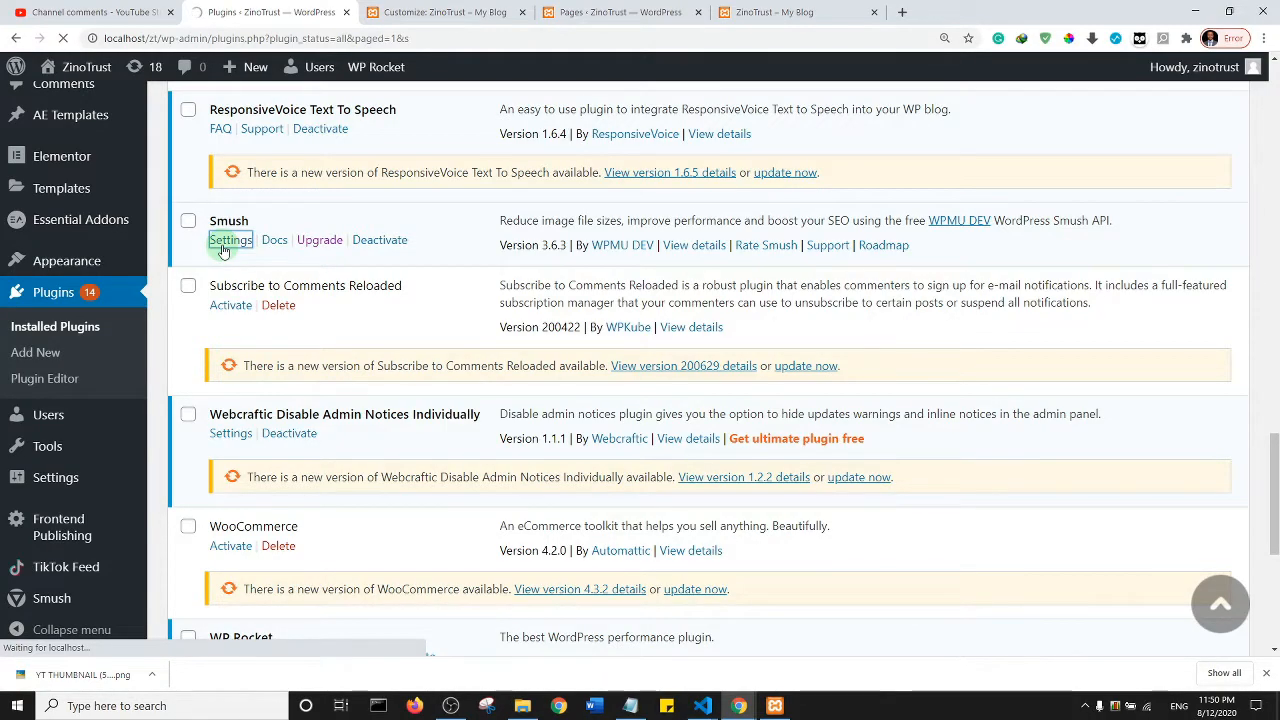
Skip Smush's guided setup wizard to reach its dashboard showing 13 attachments to smush
left_click(230, 240)
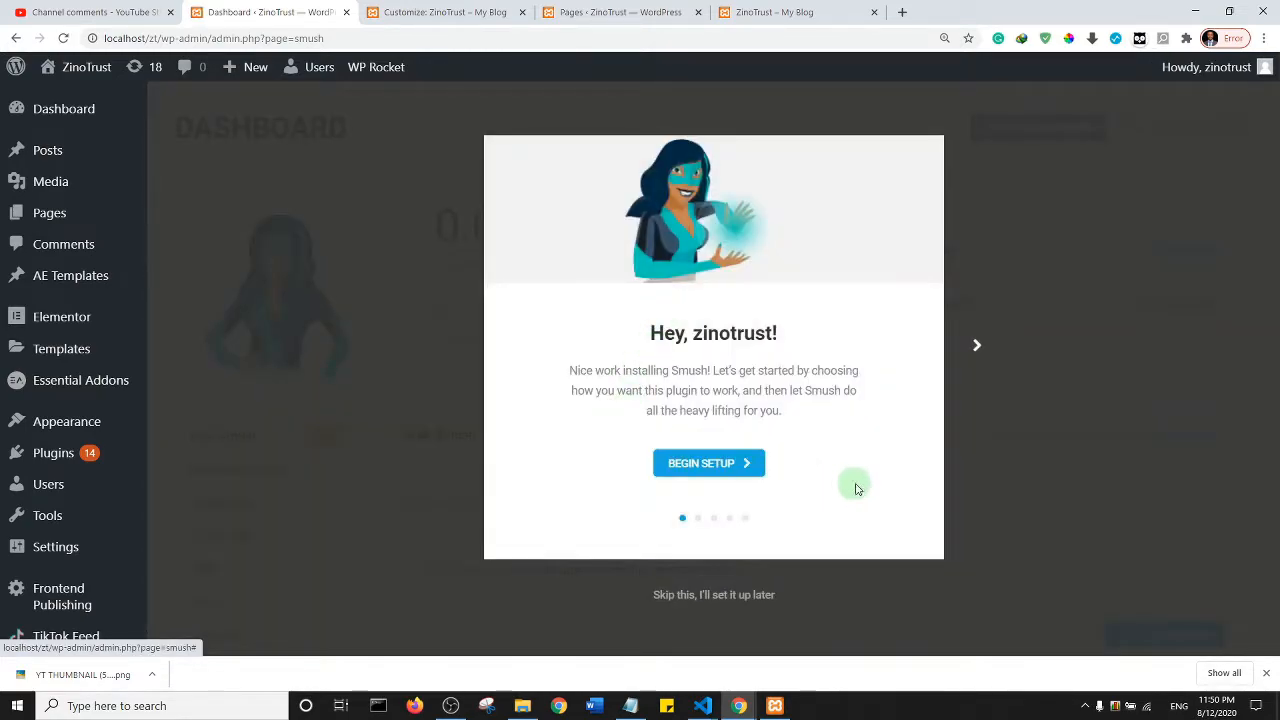
mouse_move(712, 594)
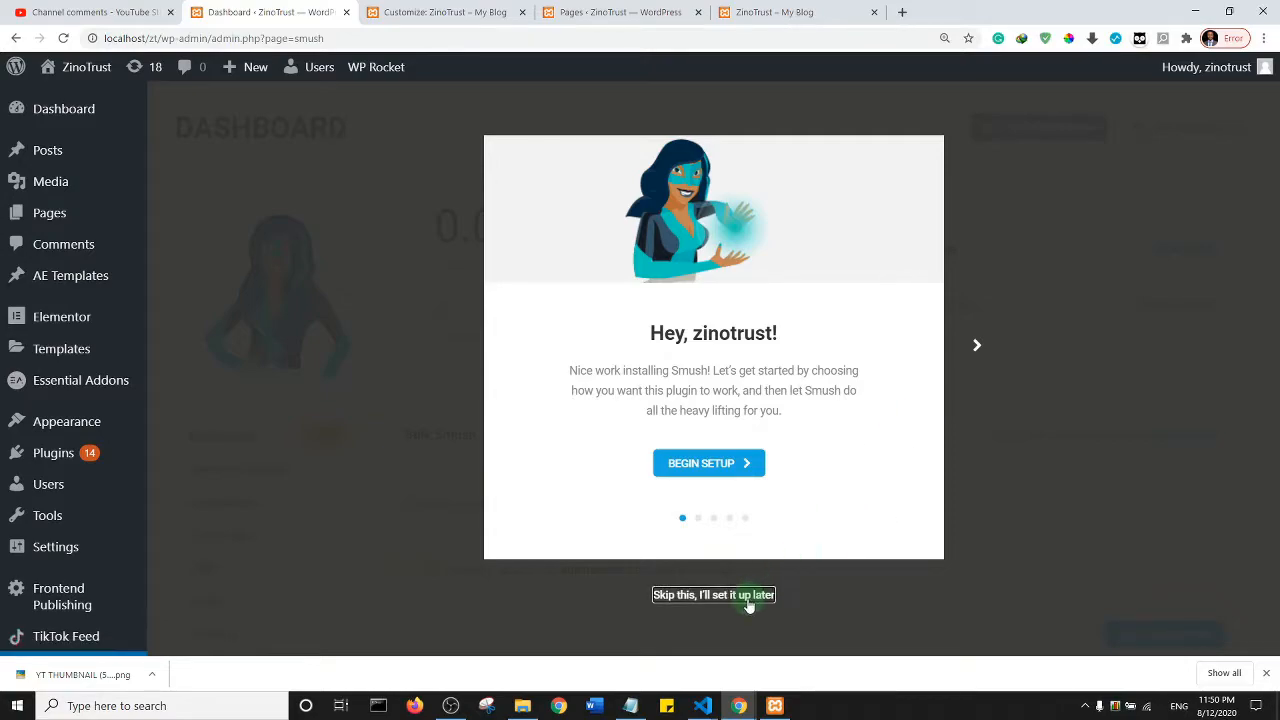
left_click(708, 464)
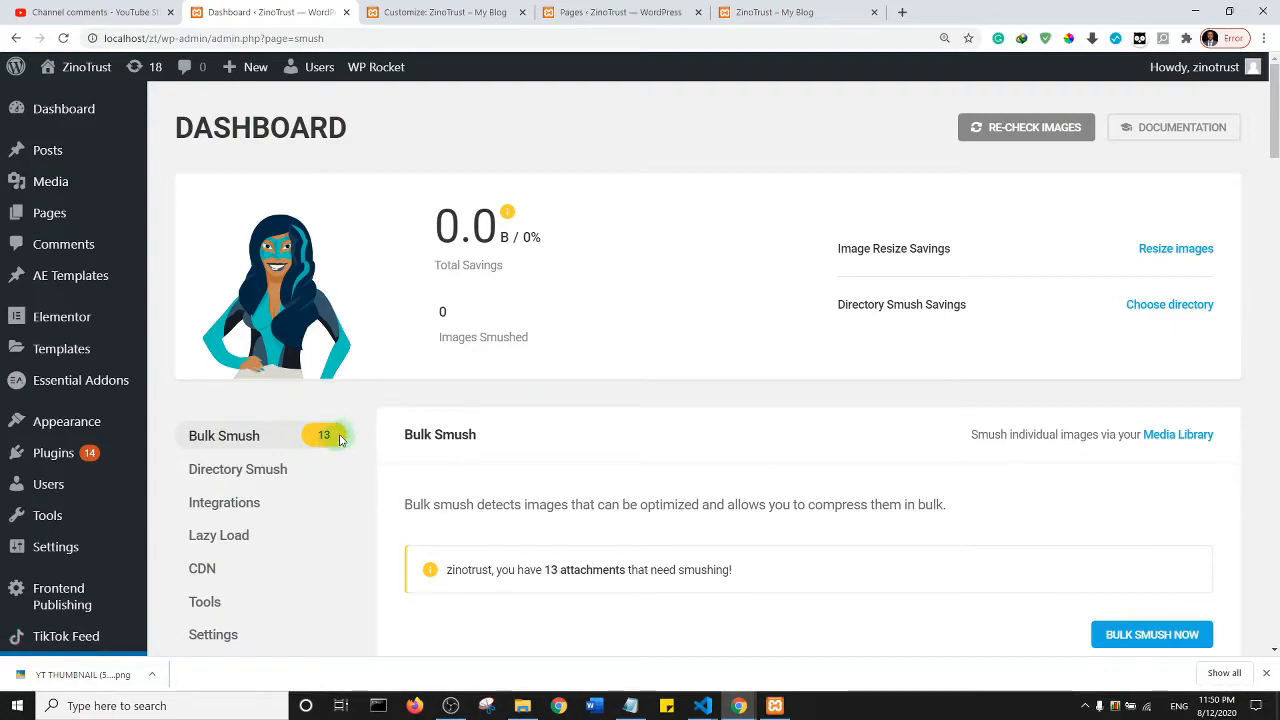
mouse_move(364, 442)
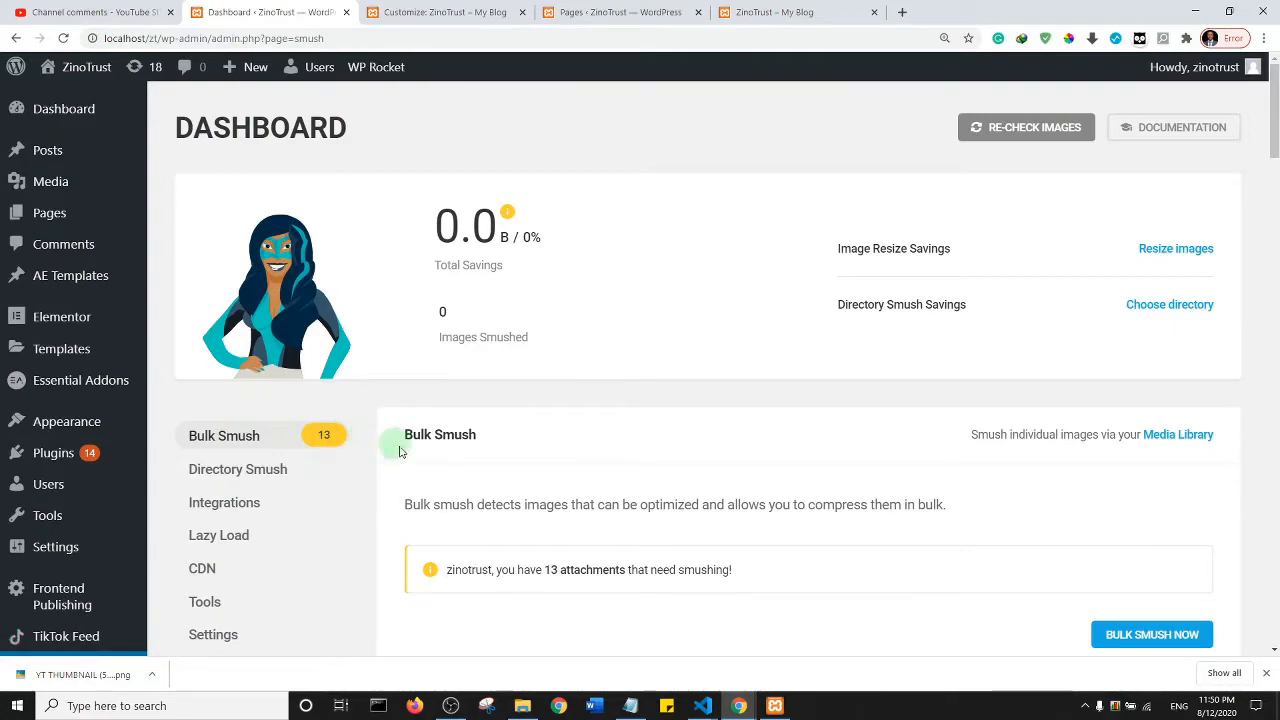
mouse_move(480, 488)
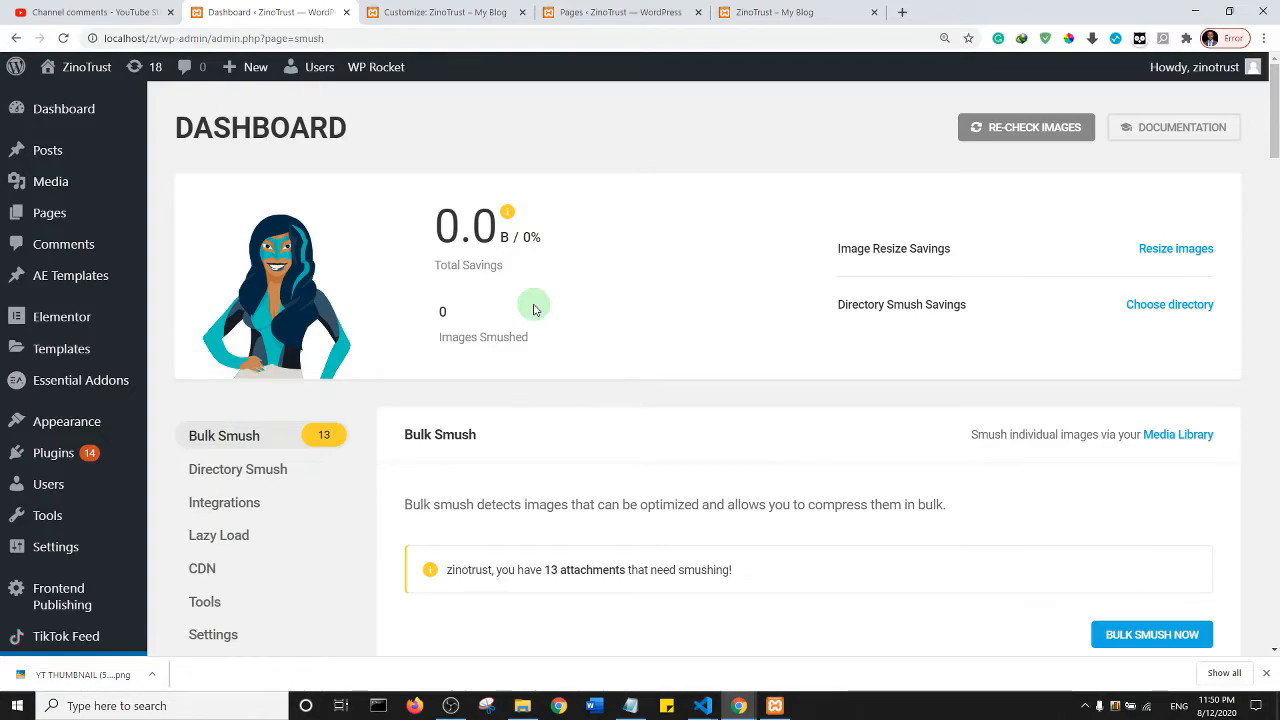
mouse_move(860, 418)
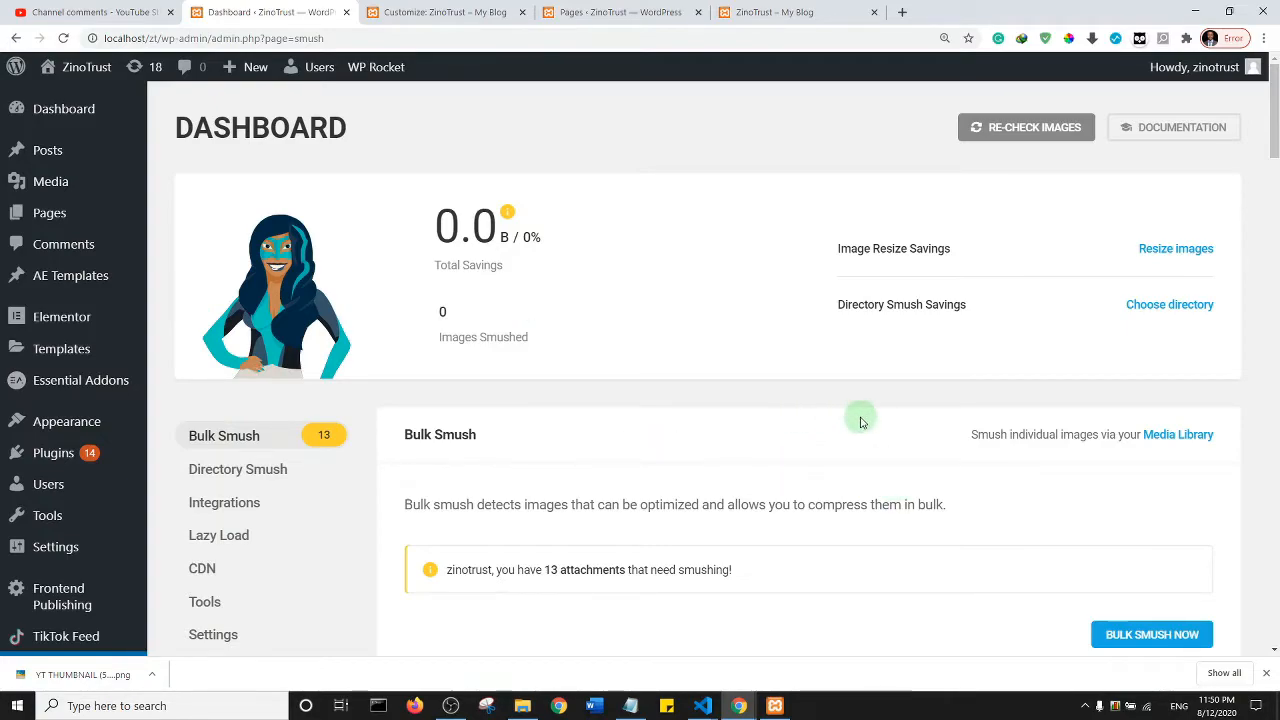
mouse_move(1152, 634)
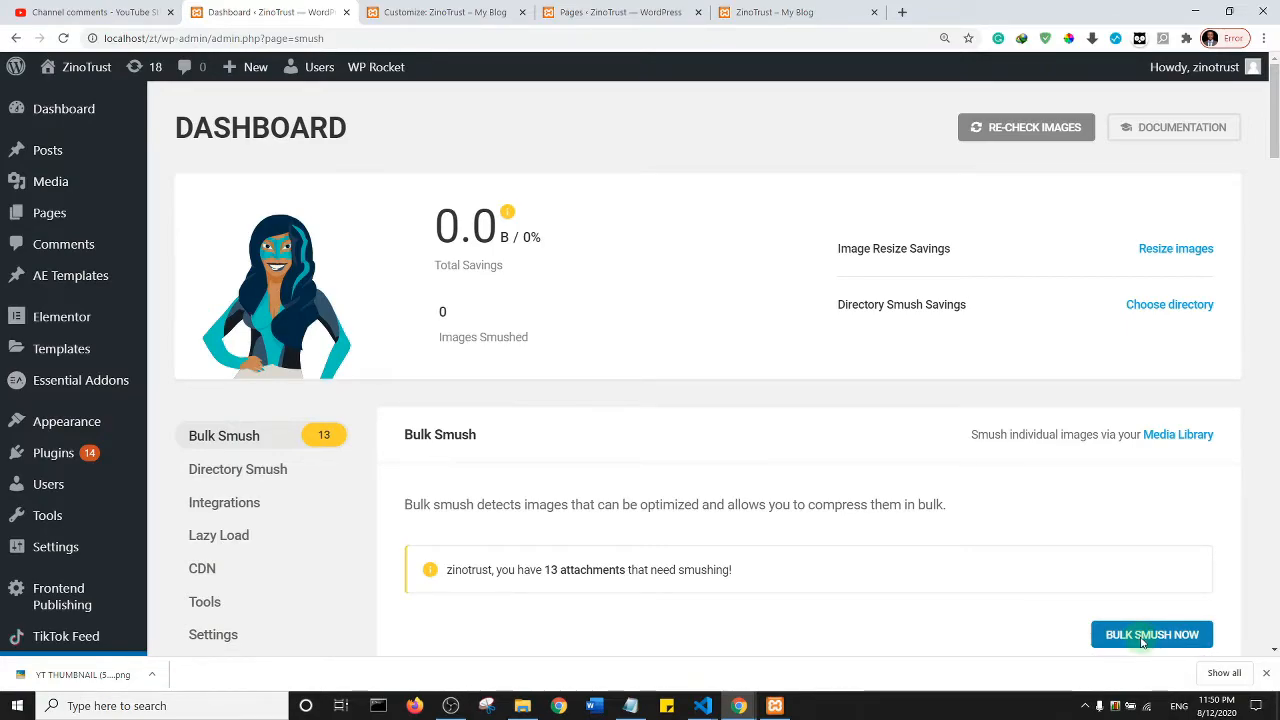
Start Bulk Smush to compress all 13 attachments needing smushing
left_click(1152, 634)
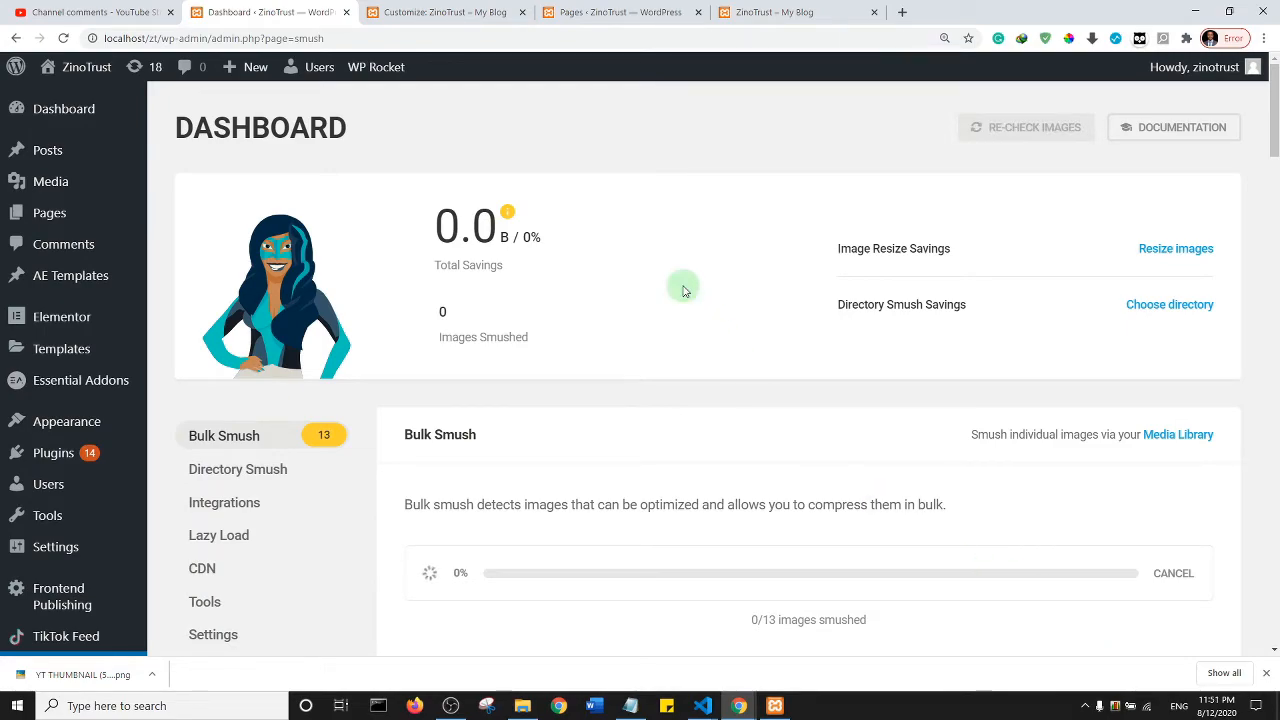
mouse_move(554, 498)
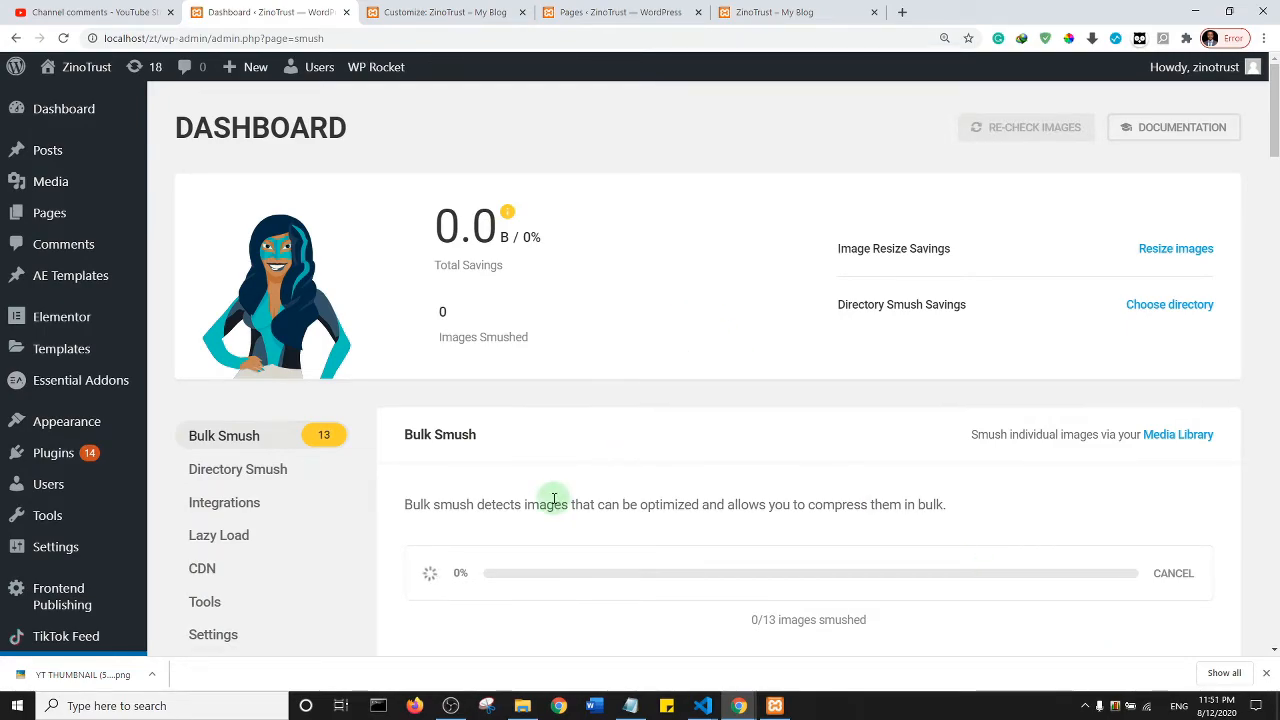
mouse_move(642, 348)
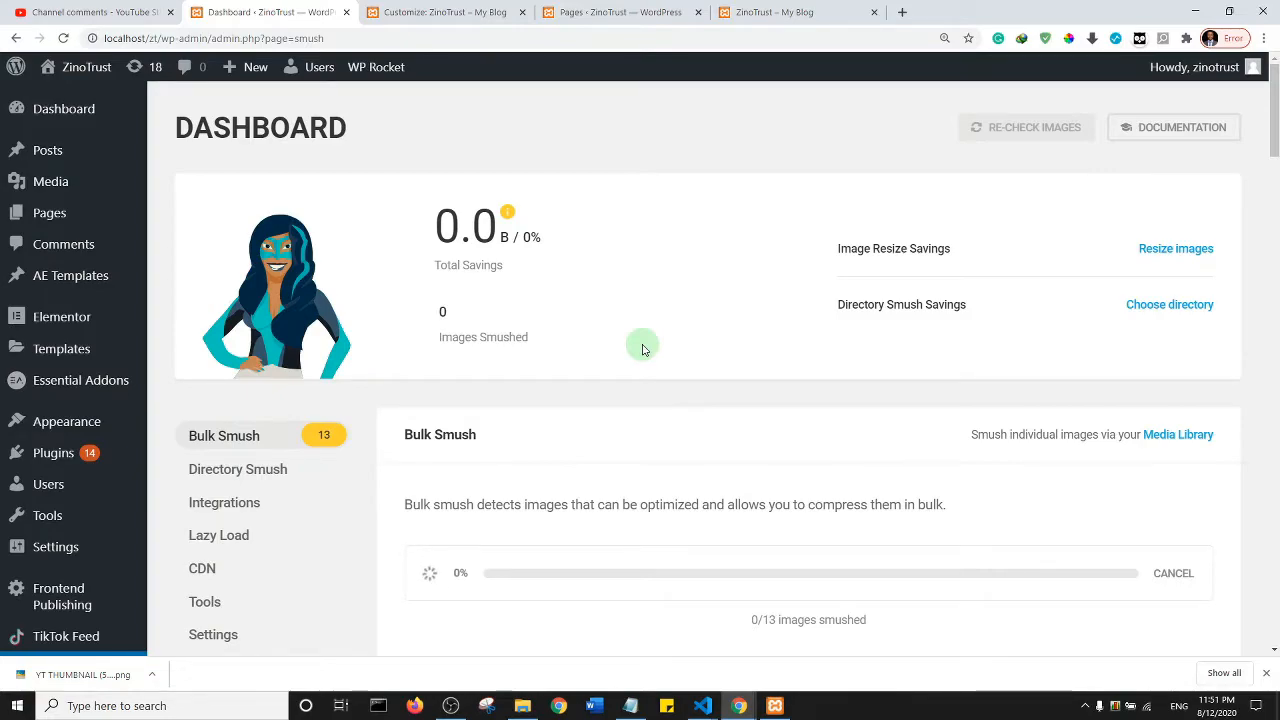
mouse_move(608, 296)
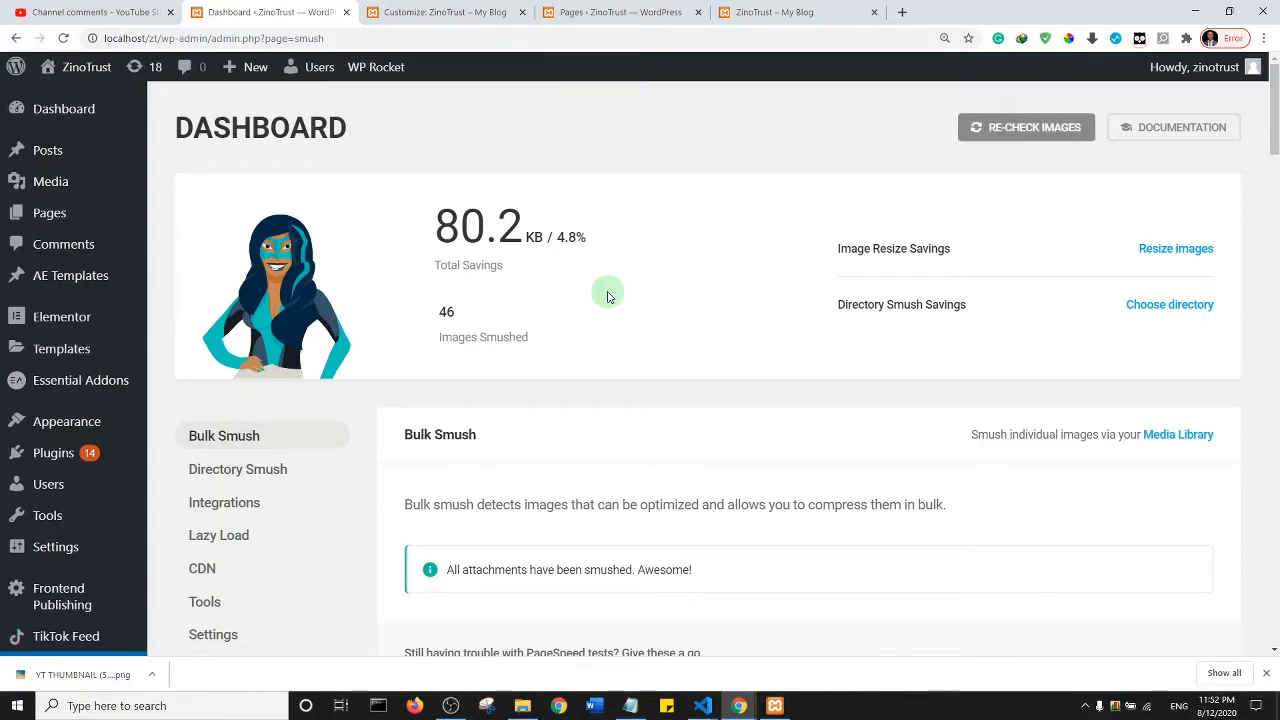
mouse_move(356, 456)
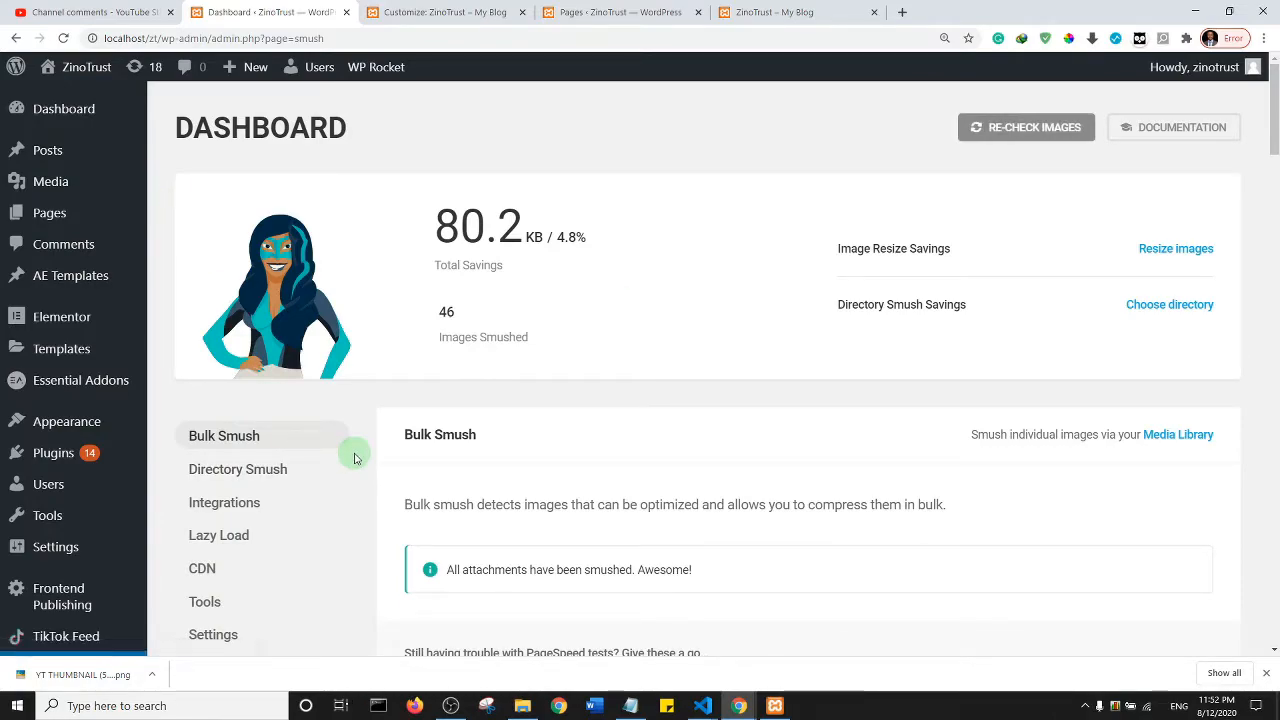
mouse_move(644, 464)
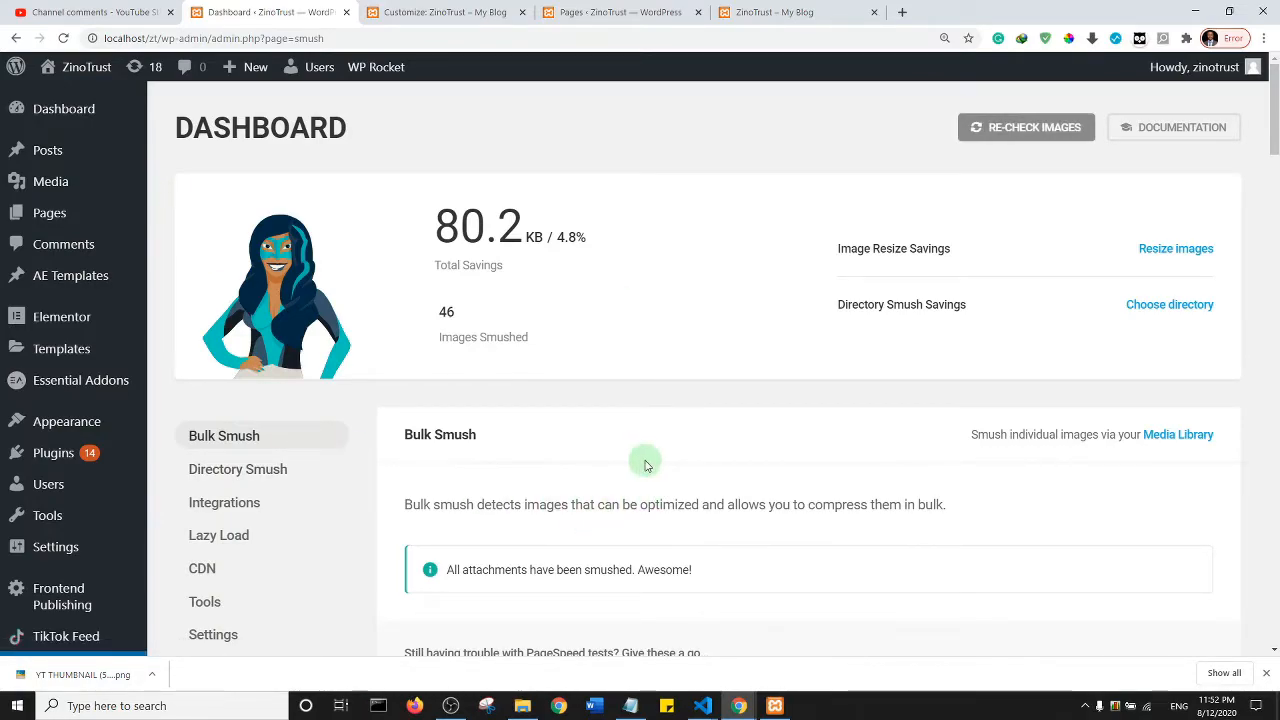
mouse_move(664, 378)
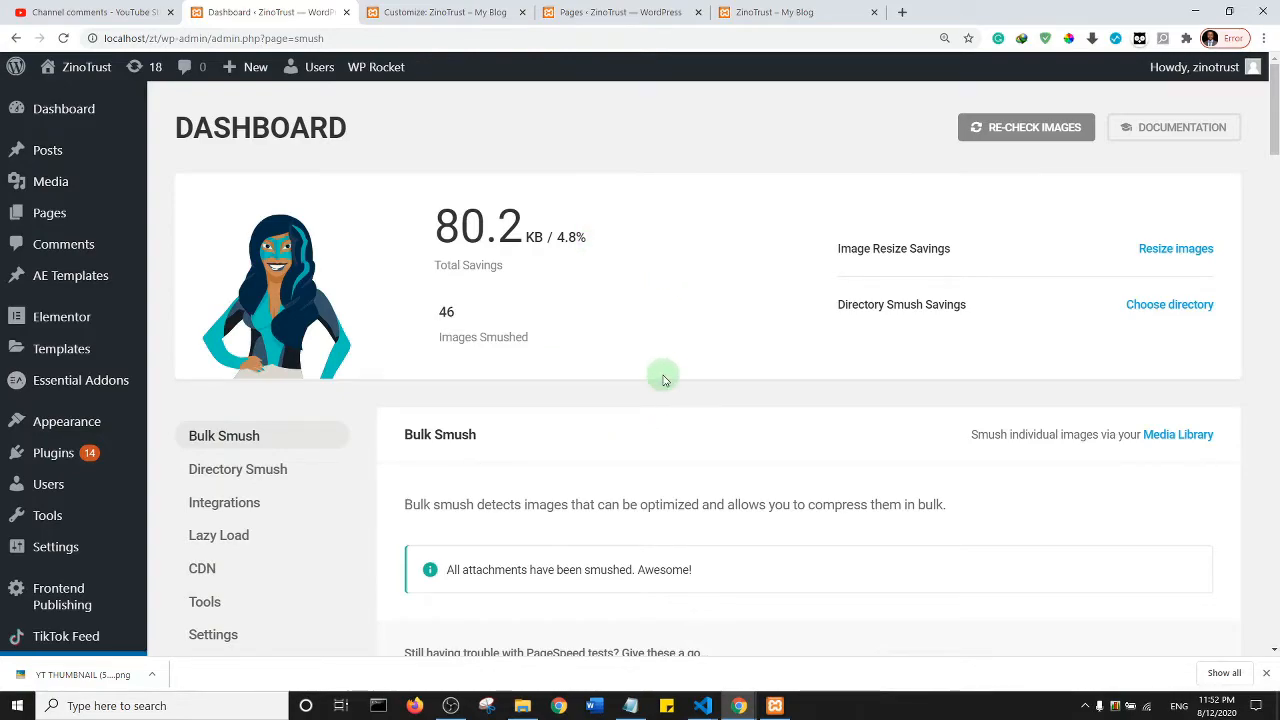
mouse_move(658, 458)
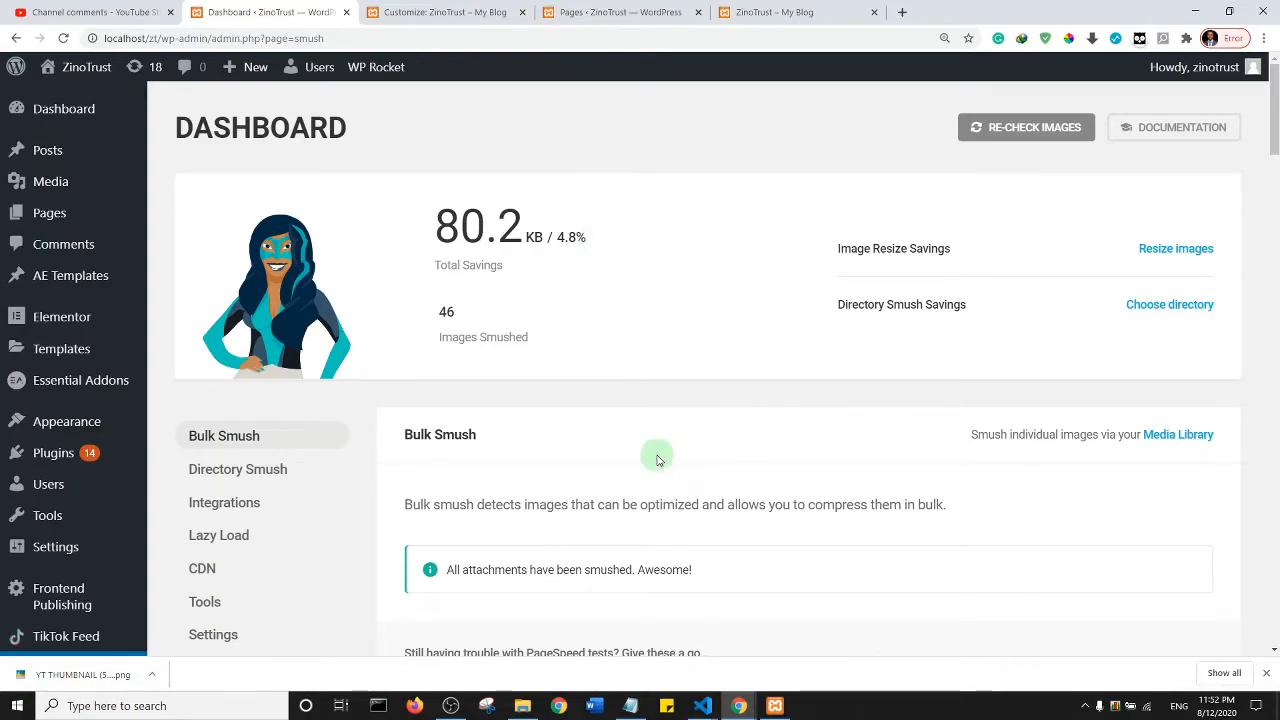
mouse_move(648, 450)
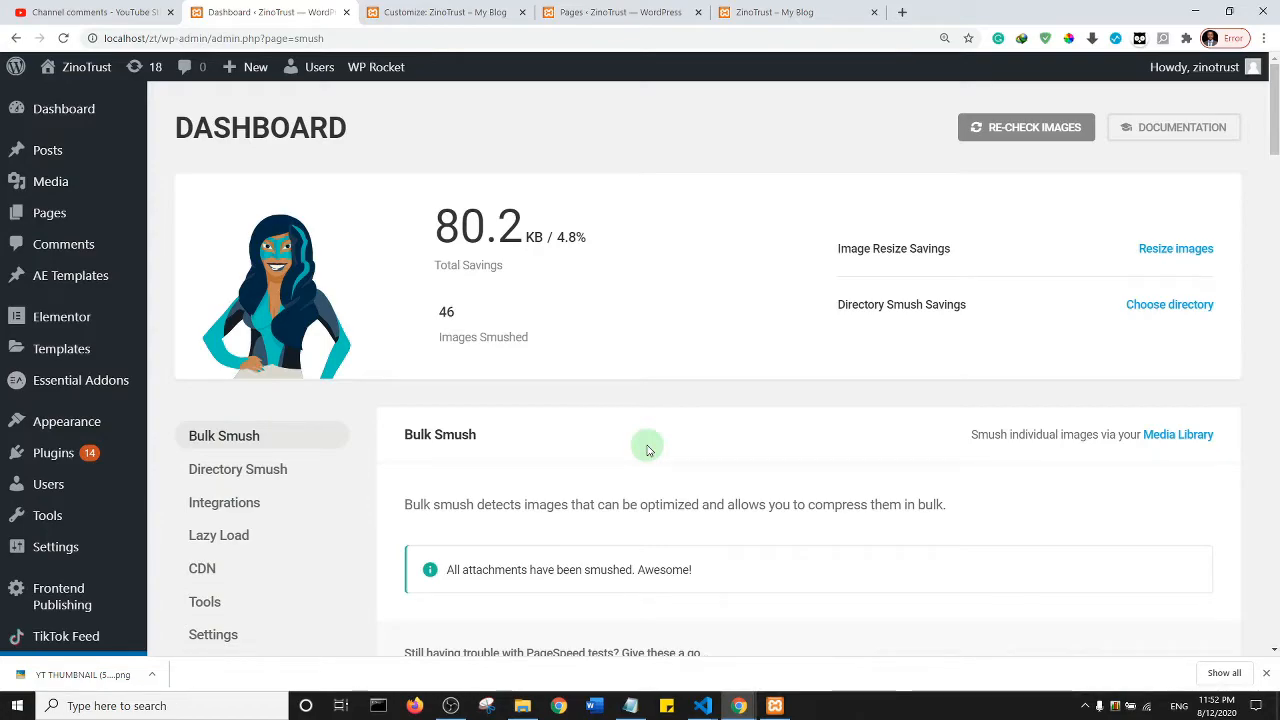
mouse_move(632, 368)
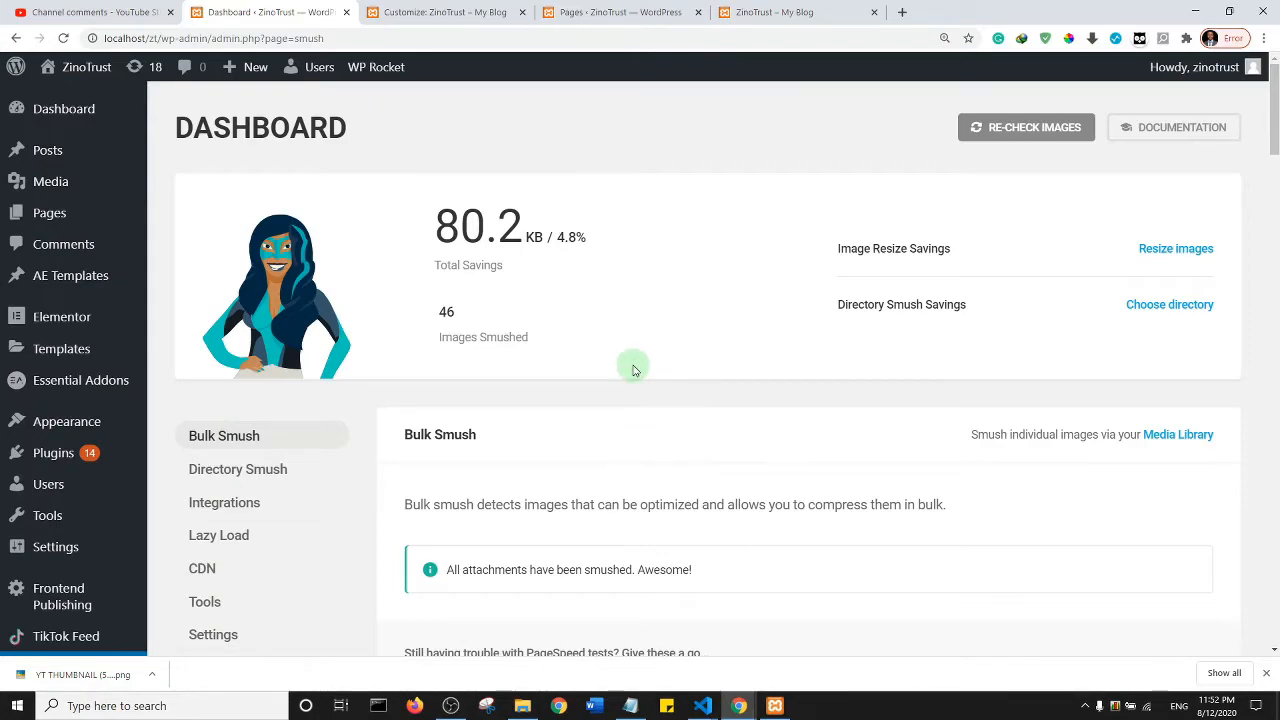